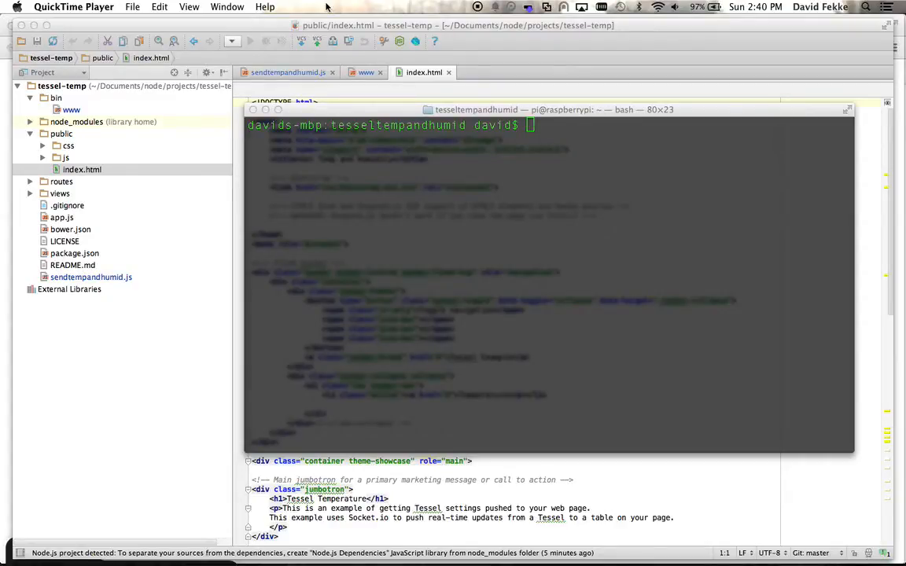
Bring IPEVO Presenter forward to show the Ziggi-HD feed of the Tessel board
key(cmd+tab)
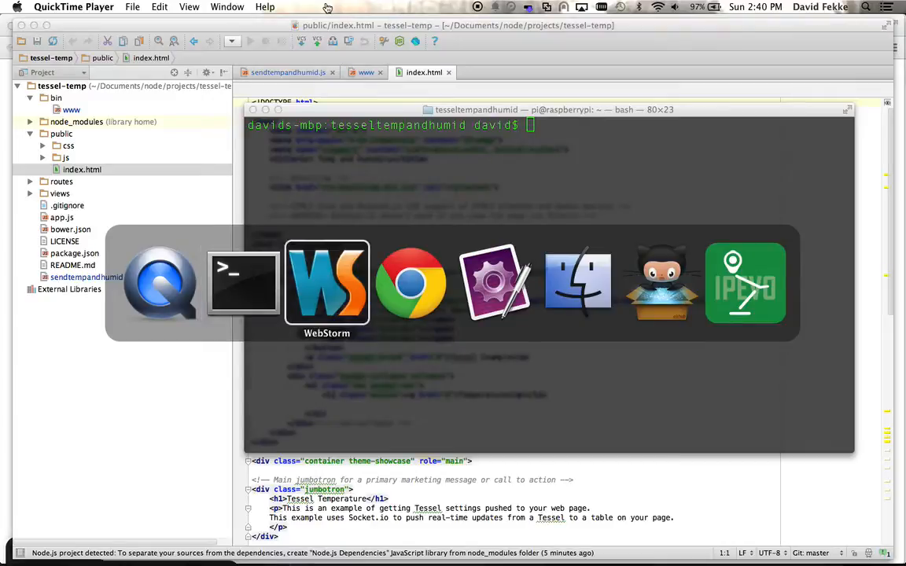
click(745, 283)
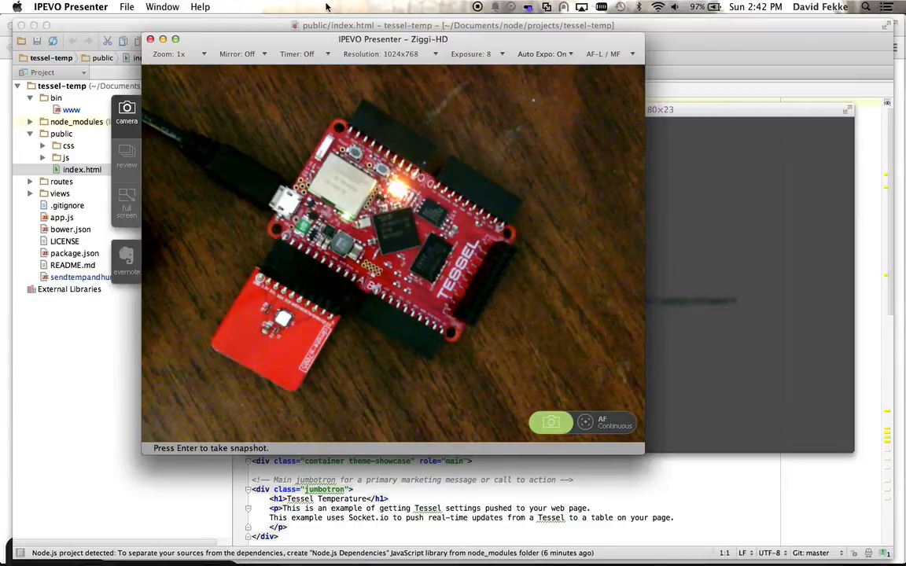
Switch to Chrome and view the tessel.io climate docs and the Get Temp and Humidity page
key(cmd+tab)
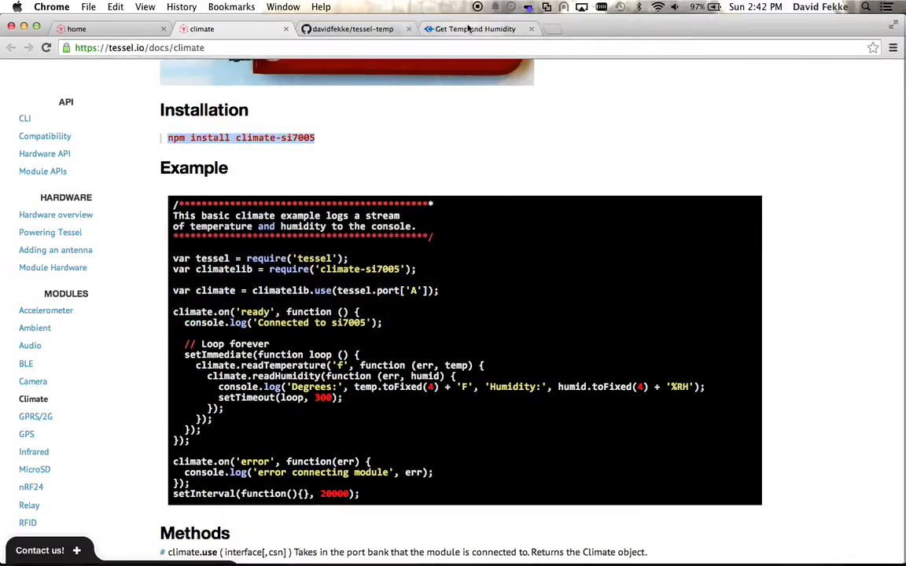
click(474, 29)
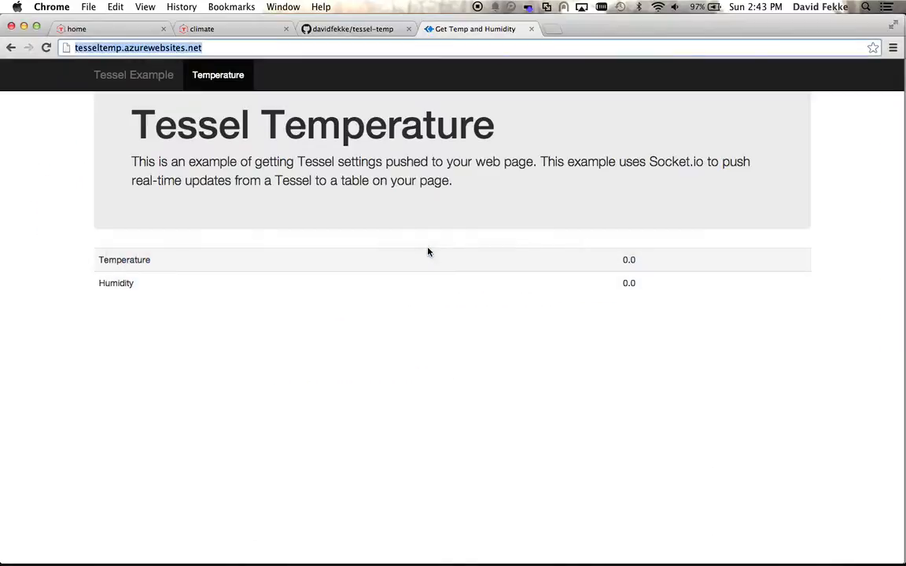
mouse_move(453, 261)
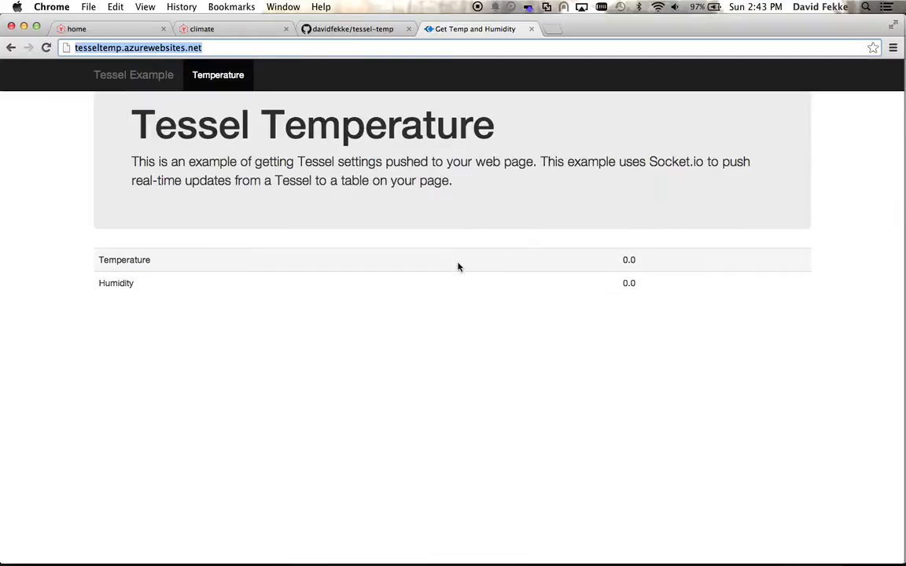
mouse_move(464, 354)
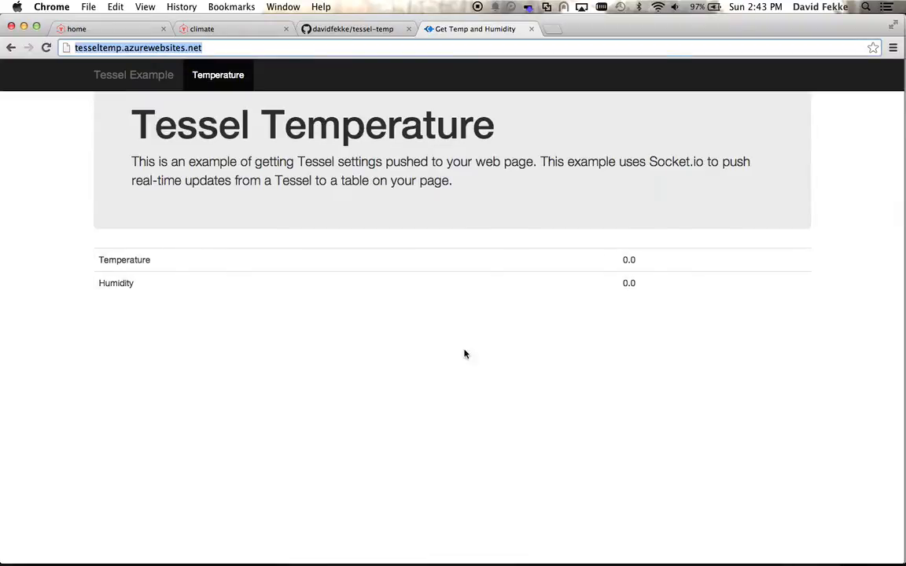
mouse_move(593, 376)
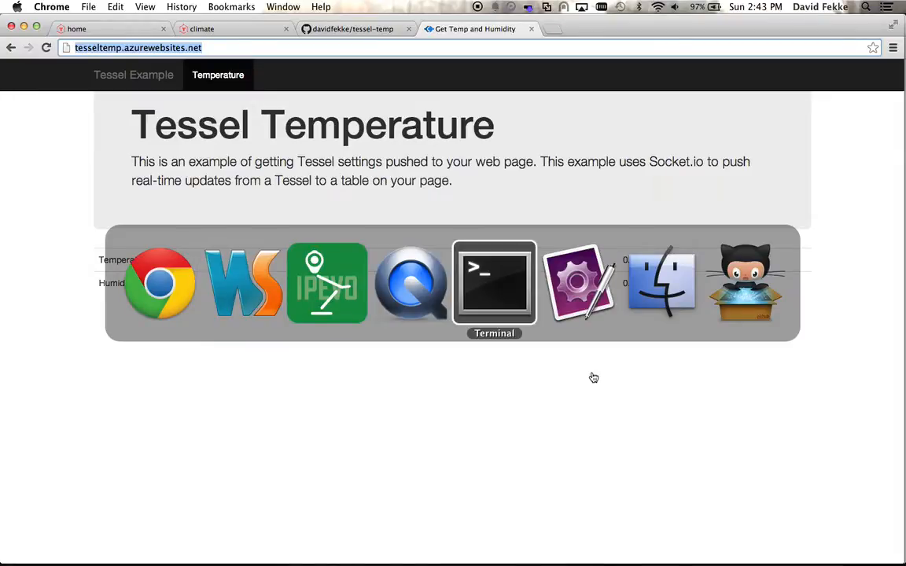
Bring the Terminal window with the tessel project prompt to the front
click(494, 283)
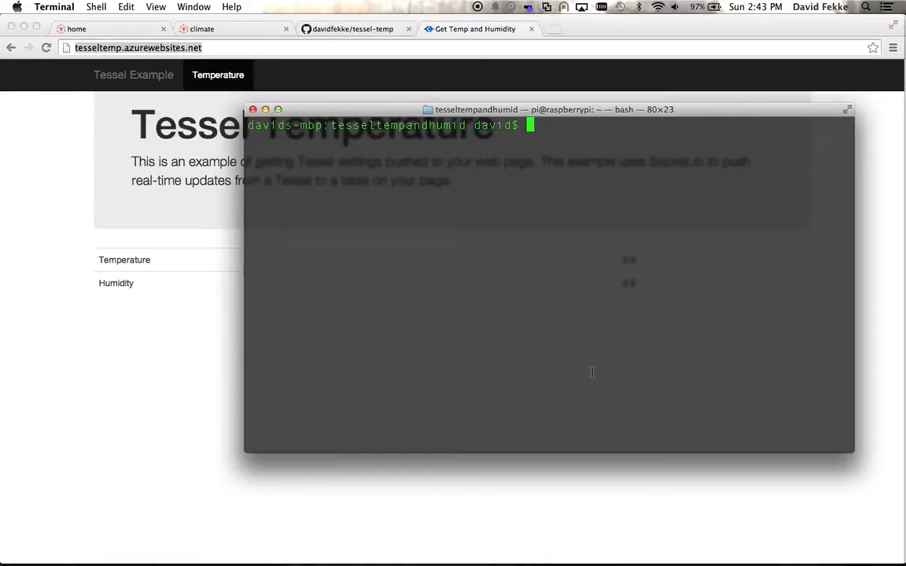
Install the climate-si7005 npm package and list the project files
text(npm install climate-si7005)
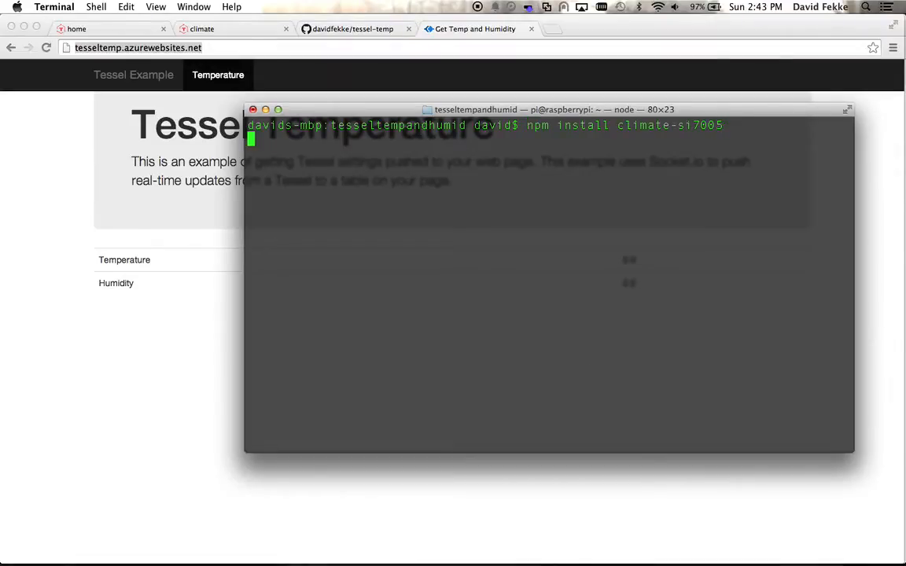
key(Return)
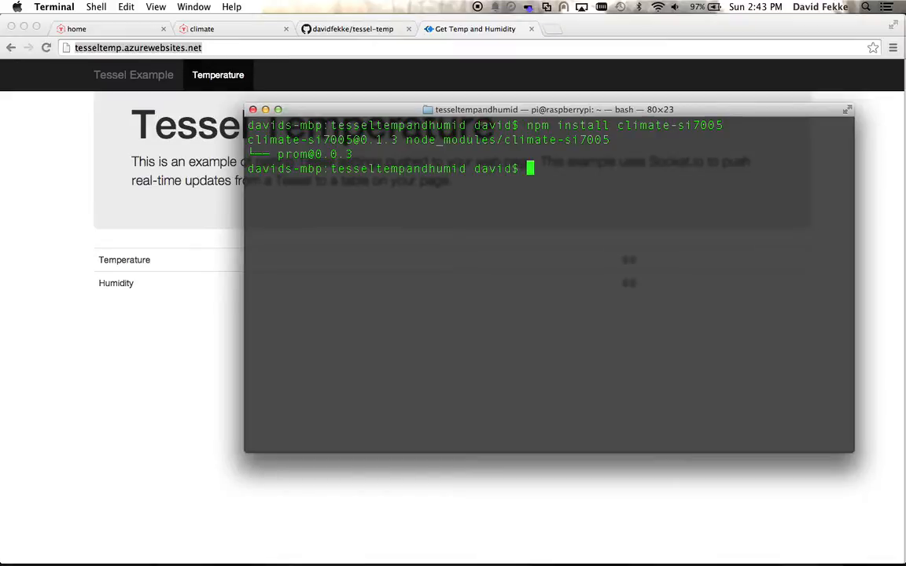
text(ls)
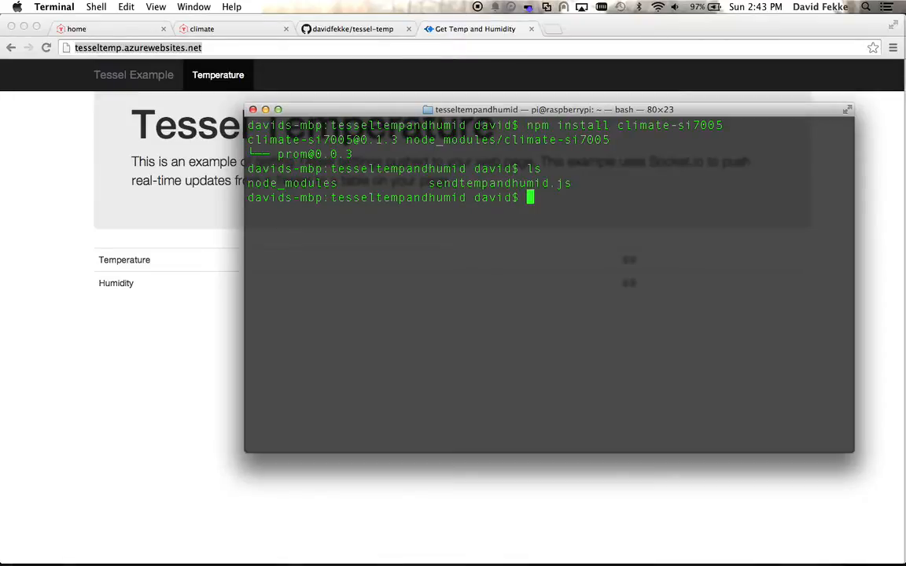
Enter the tessel run sendtempandhumid.js command to start the climate script
text(tessel run s)
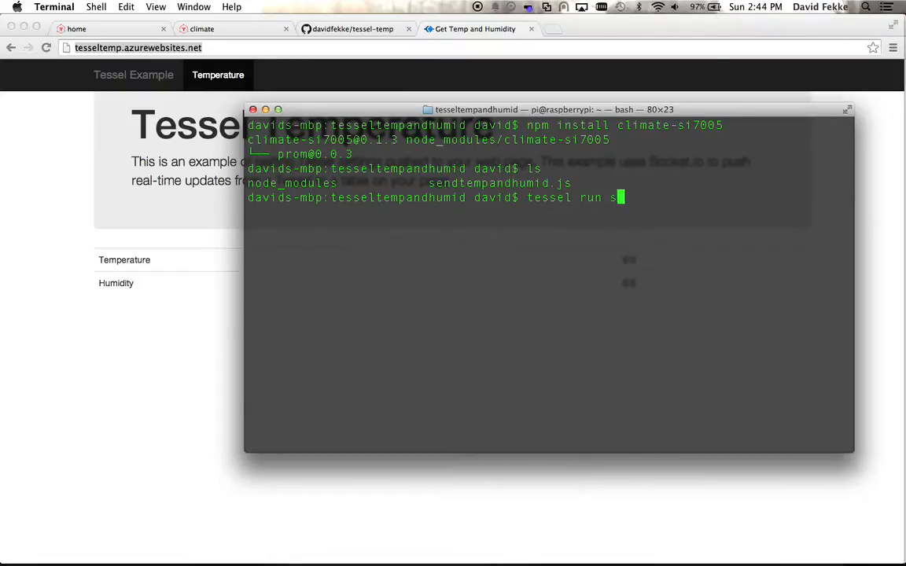
text(endtemp)
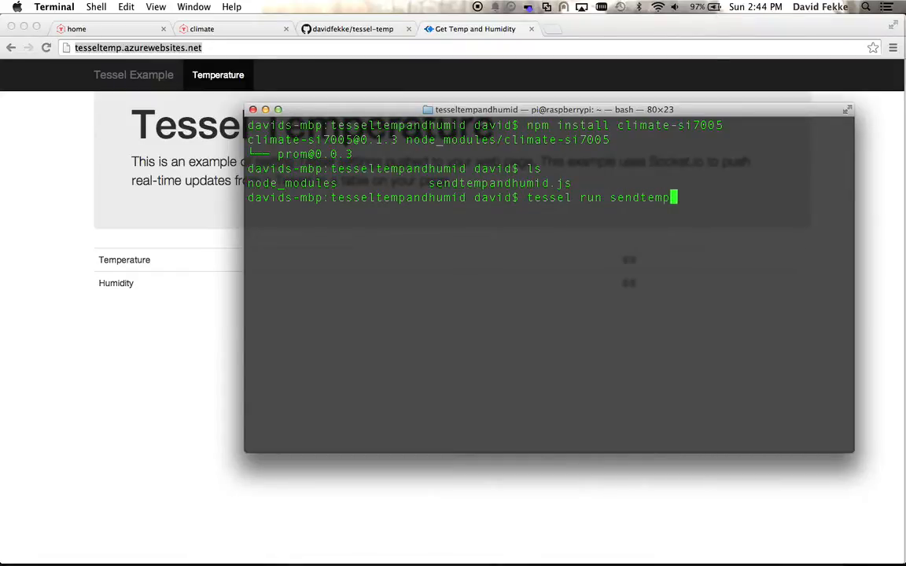
text(andhumi)
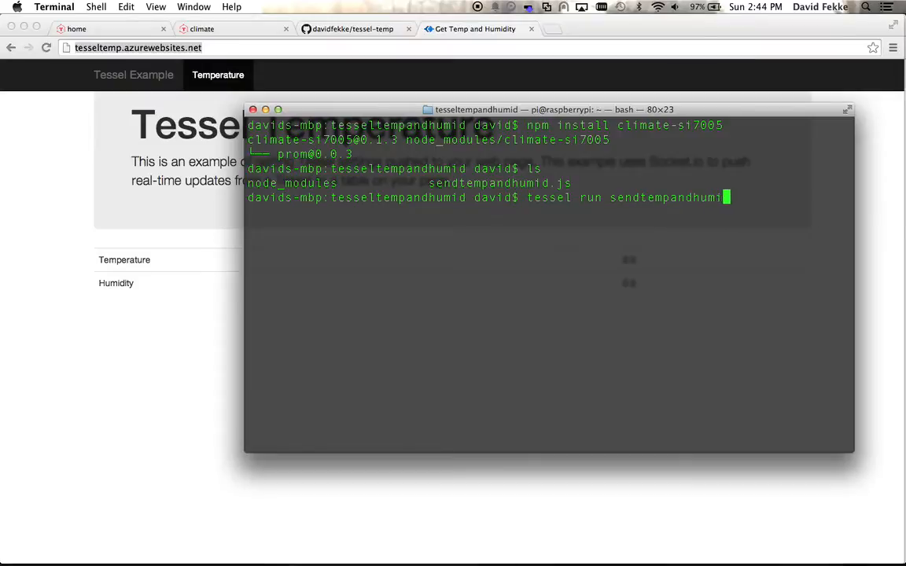
text(.js)
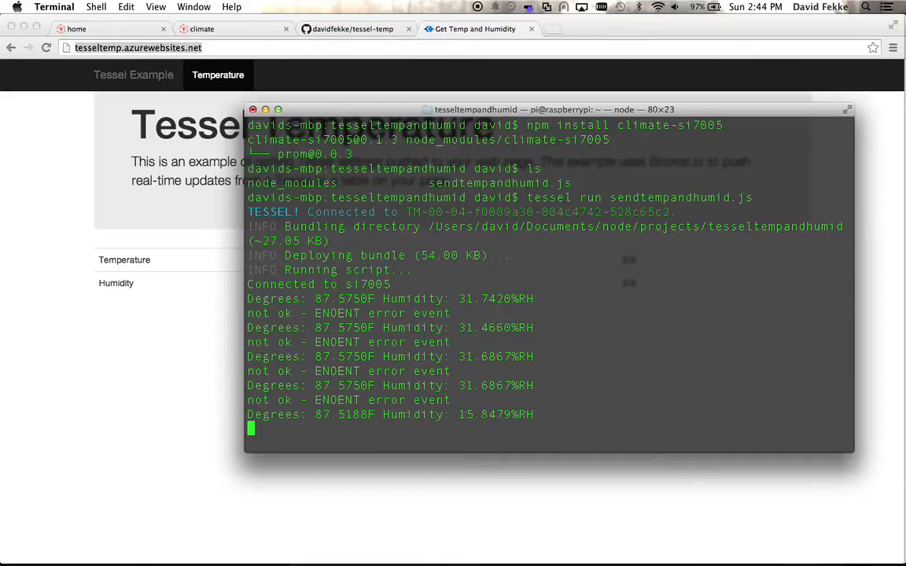
Stop the running script with Ctrl+C and retype tessel run sendtempandhumid.js
key(ctrl+c)
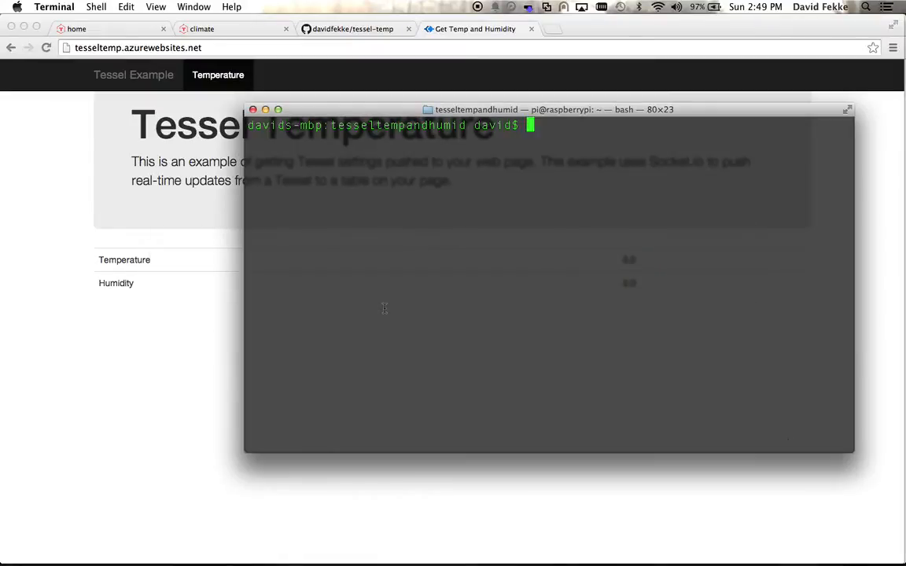
text(tessel run sendtempandhumid.js)
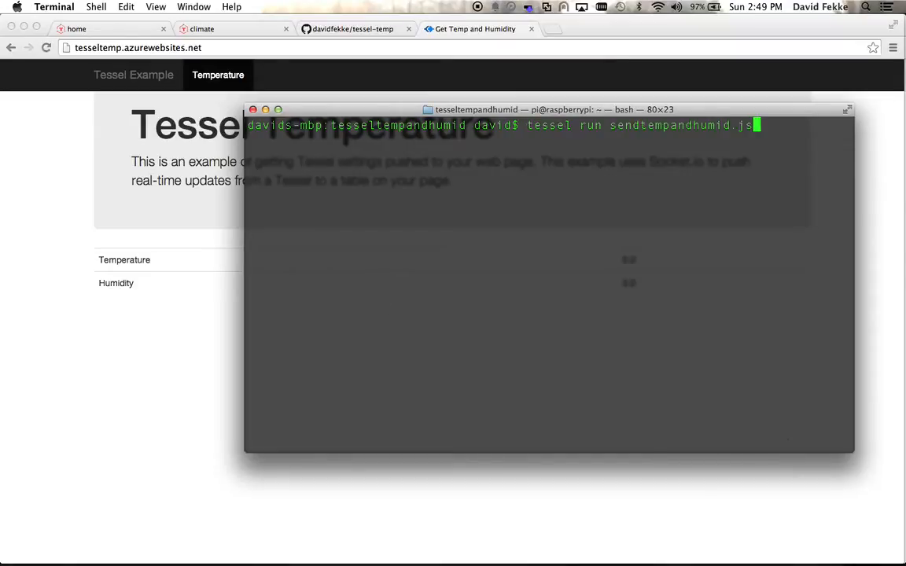
mouse_move(344, 115)
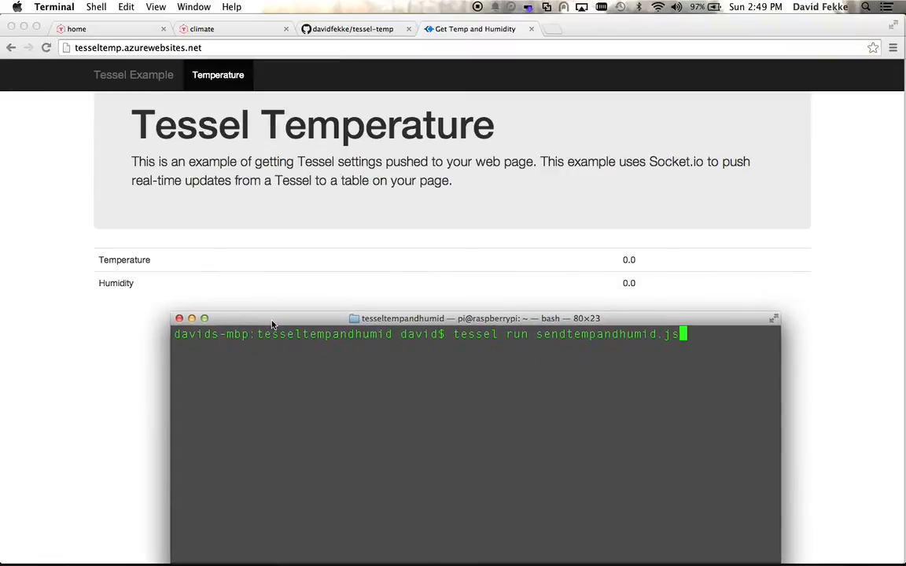
Run the script until statusCode 200 responses appear, then abort it
key(Return)
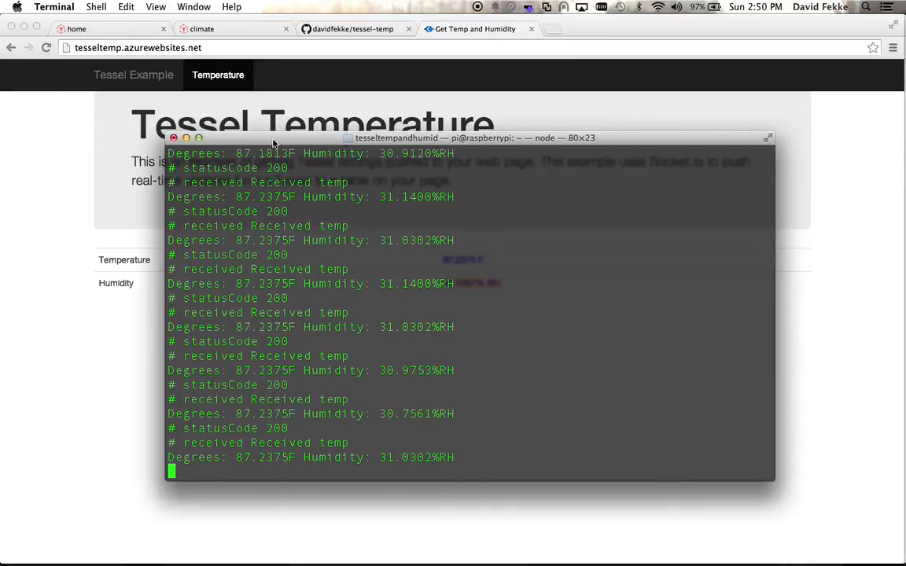
key(ctrl+c)
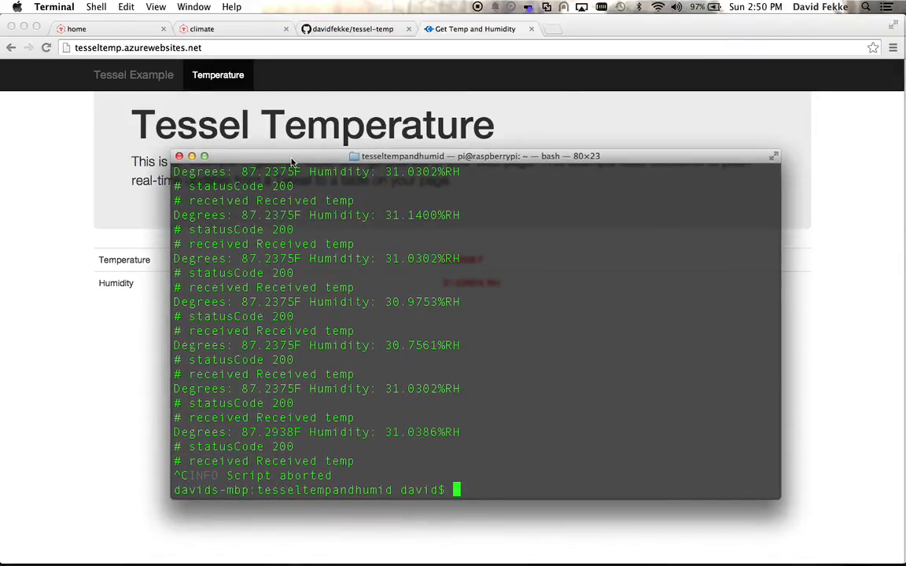
Switch to WebStorm, view sendtempandhumid.js, then show index.html
key(cmd+tab)
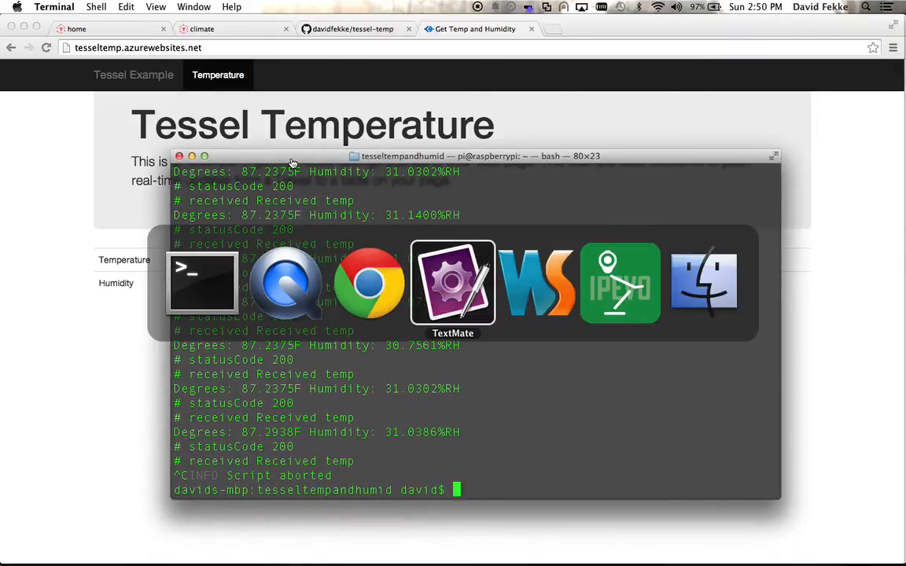
mouse_move(536, 283)
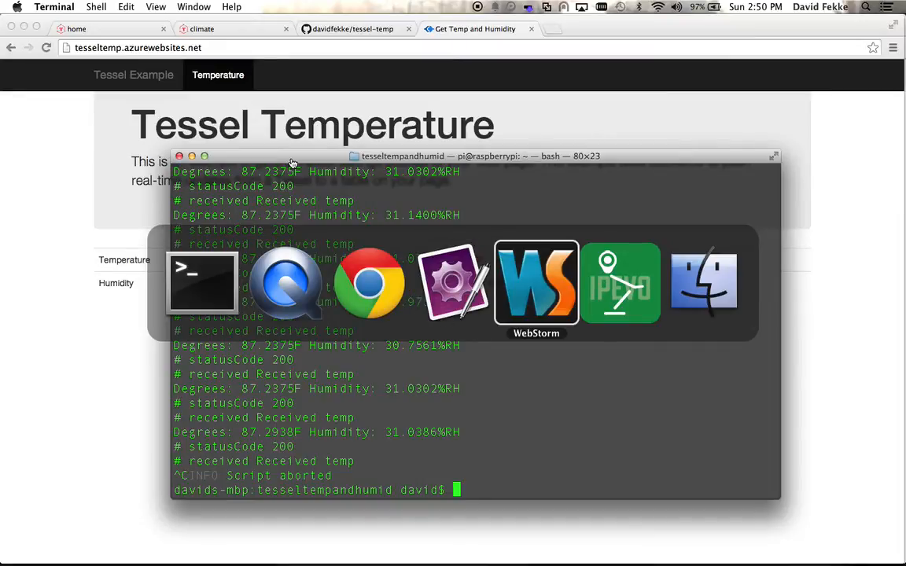
click(537, 283)
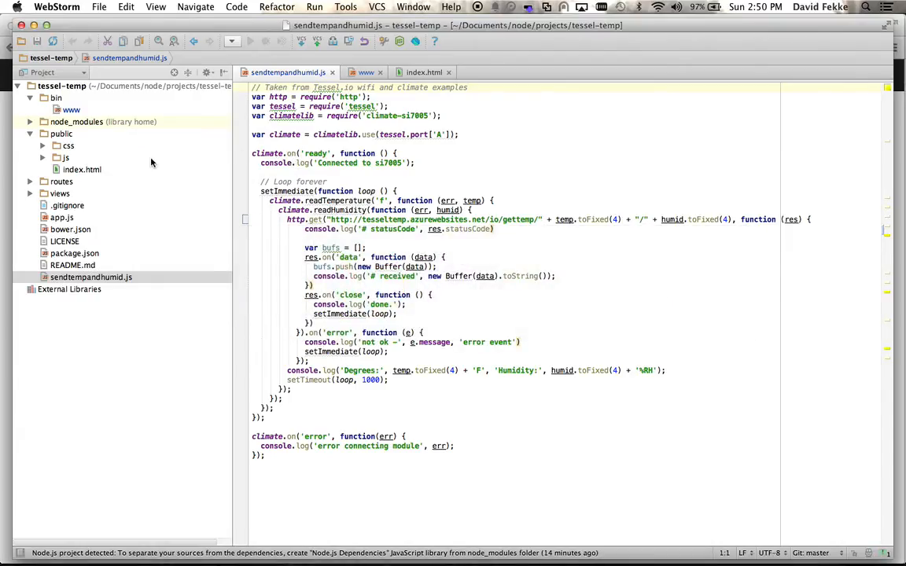
click(73, 111)
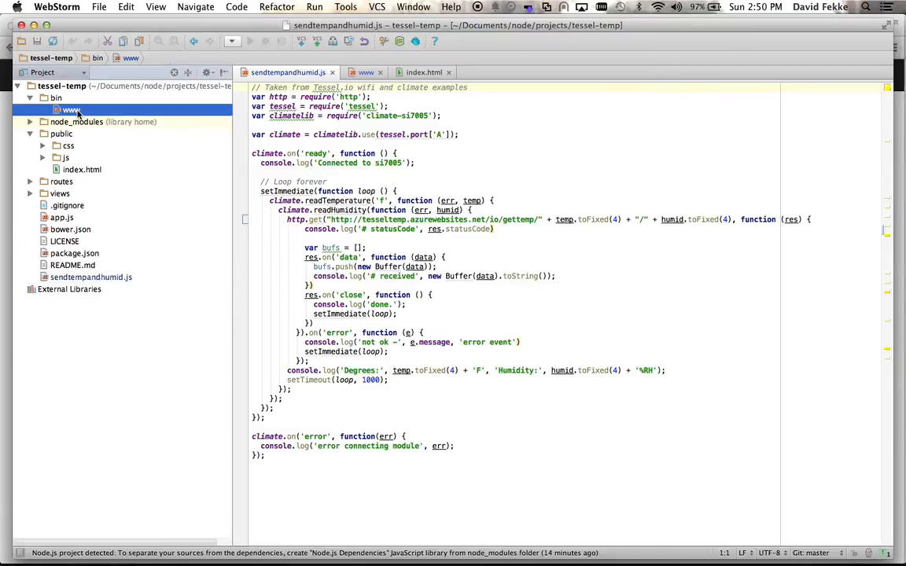
click(71, 110)
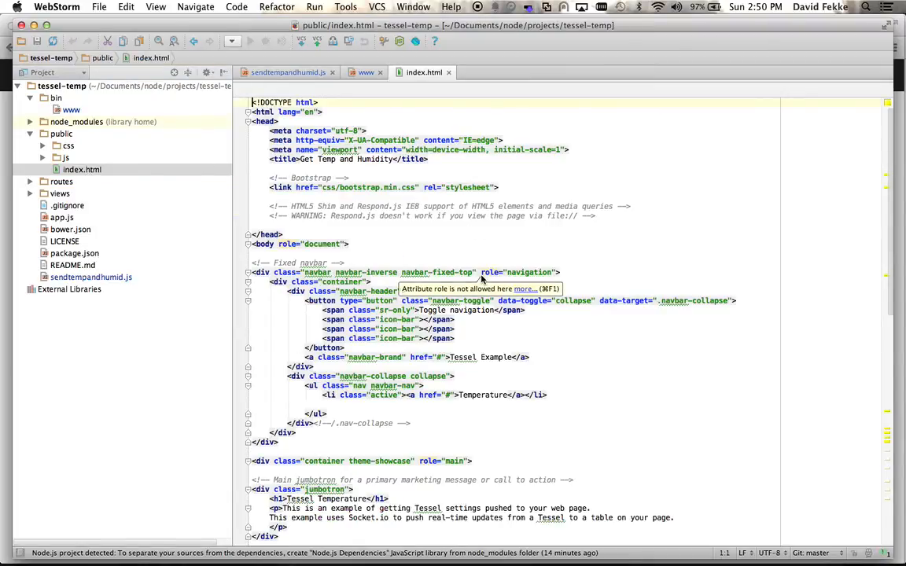
Scroll index.html down to the socket.io script that updates and colours the table cells
scroll(down, 3)
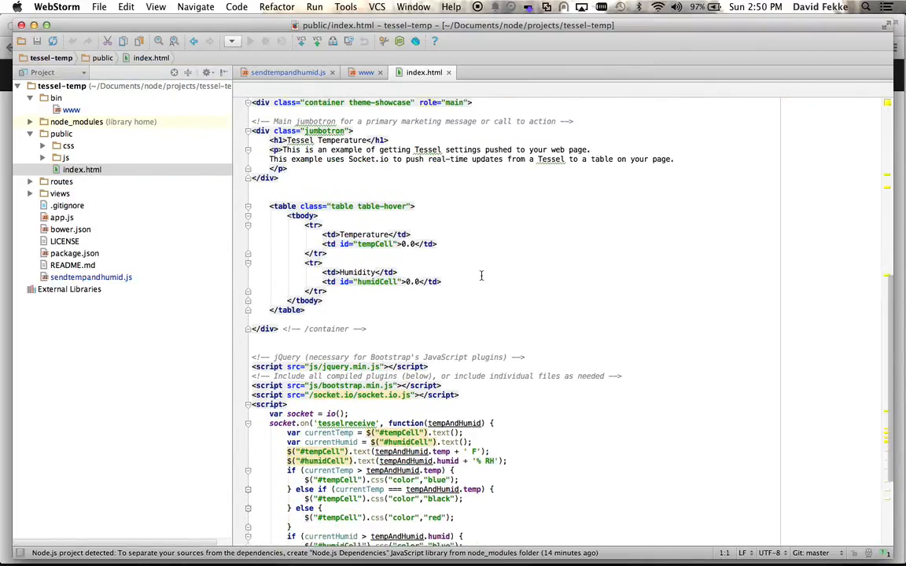
scroll(down, 3)
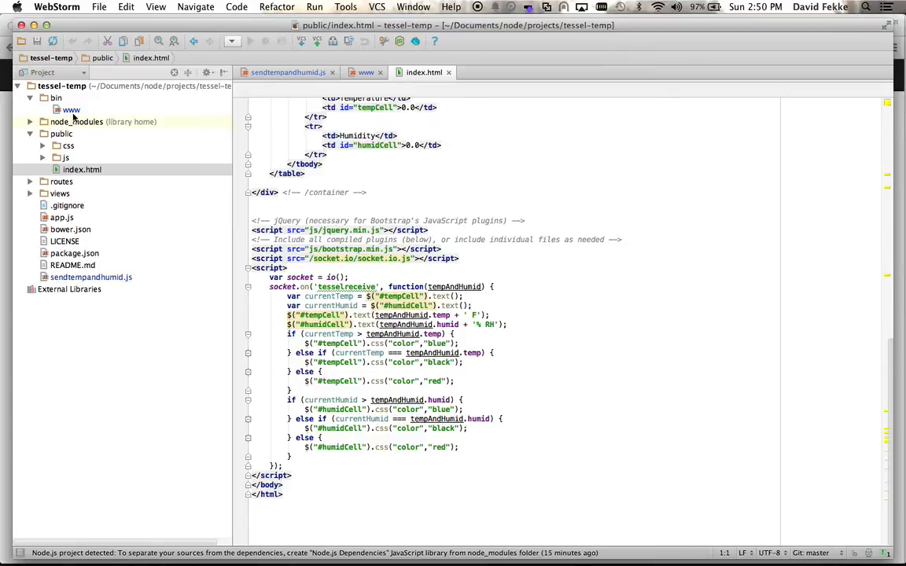
click(365, 73)
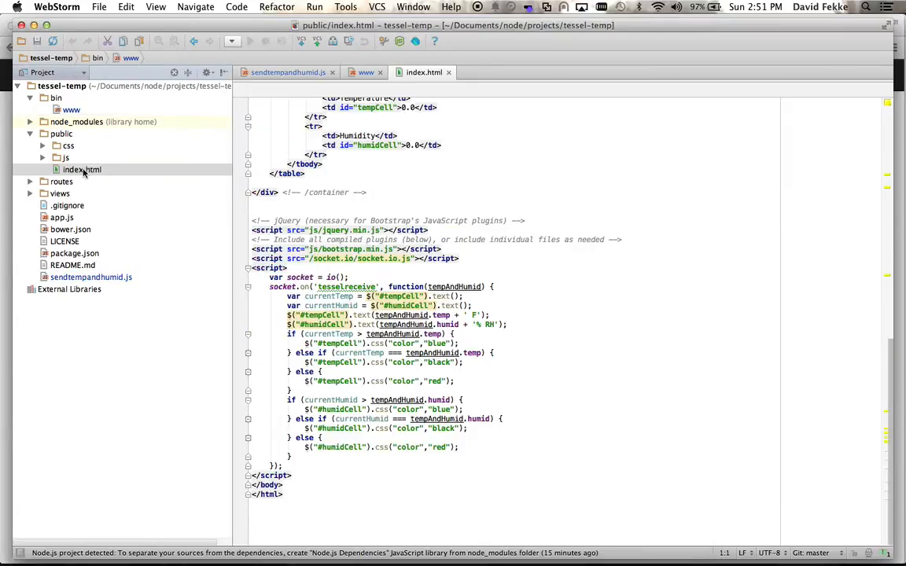
click(81, 169)
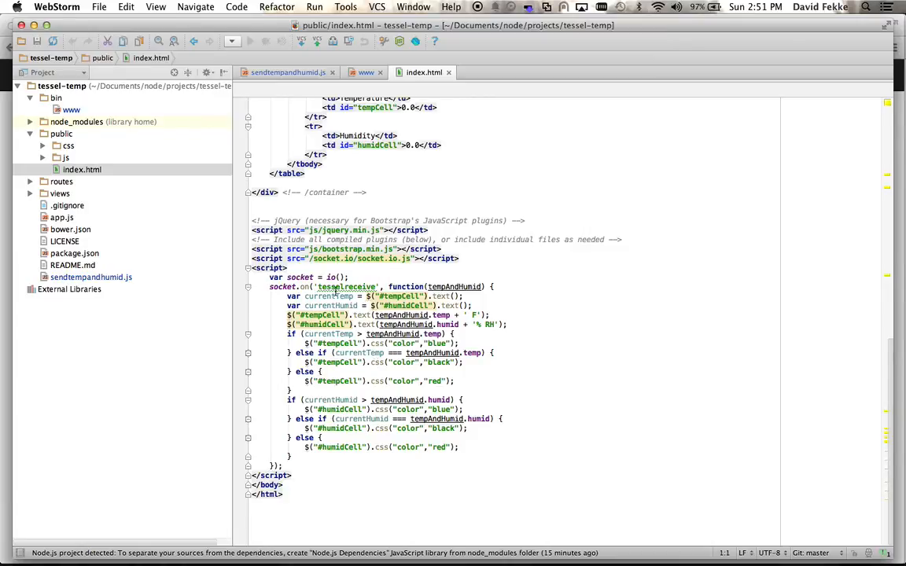
mouse_move(346, 286)
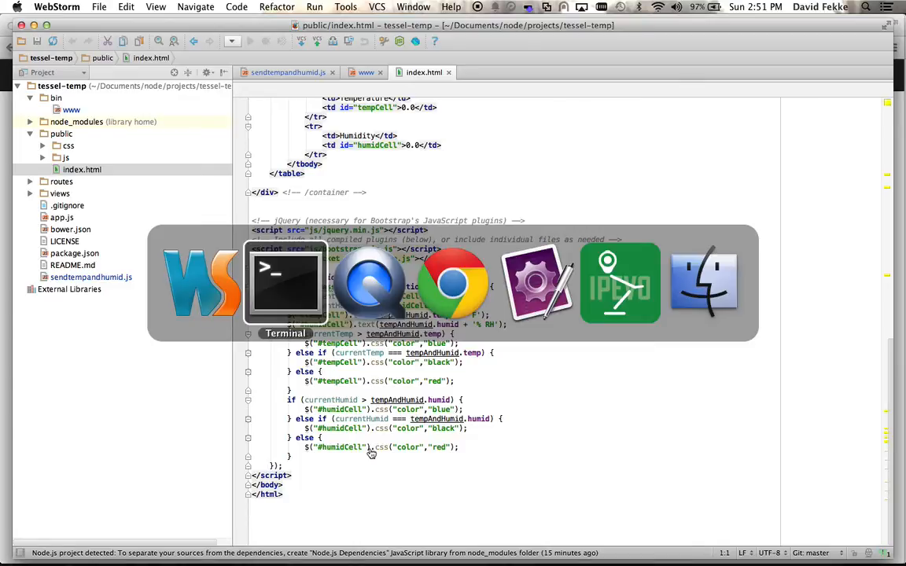
Return to the IPEVO Presenter live camera view of the board
click(619, 283)
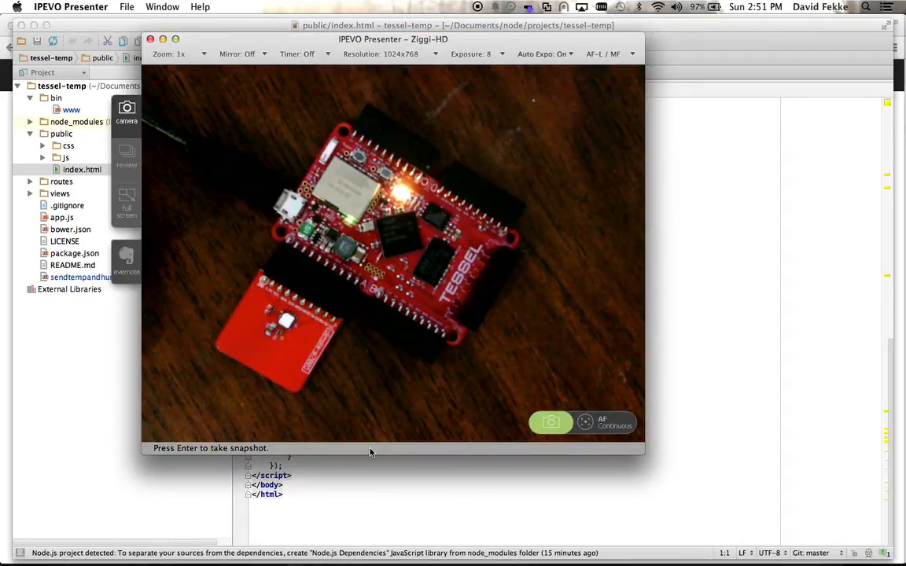